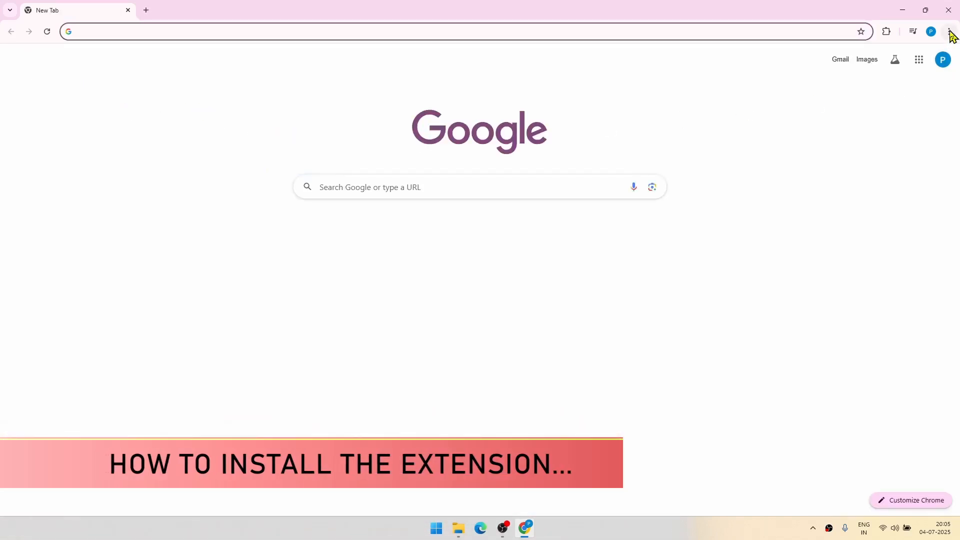
Reach the Chrome Web Store through the browser menu's Extensions entry.
left_click(948, 31)
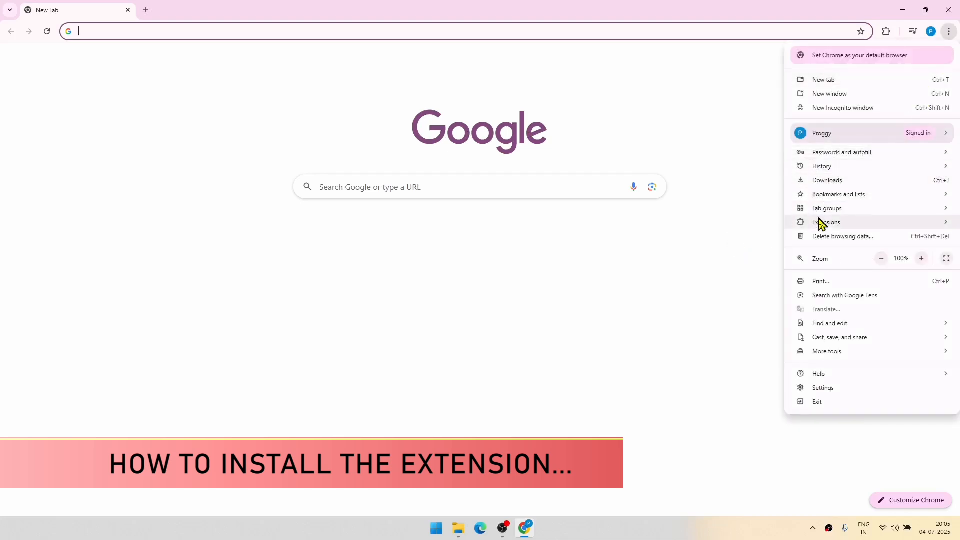
left_click(827, 222)
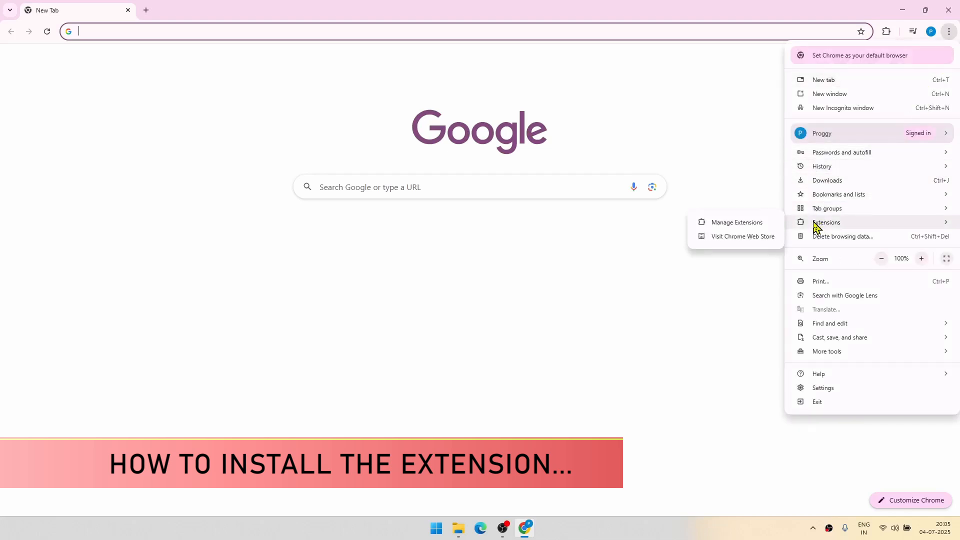
left_click(743, 236)
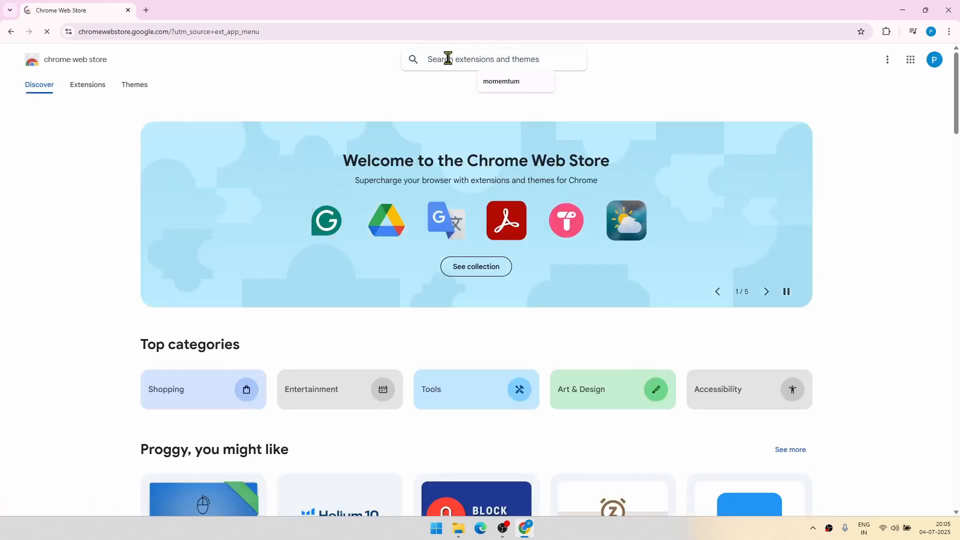
Find VeePN in the store, add it to Chrome and dismiss the added notice.
type("ve")
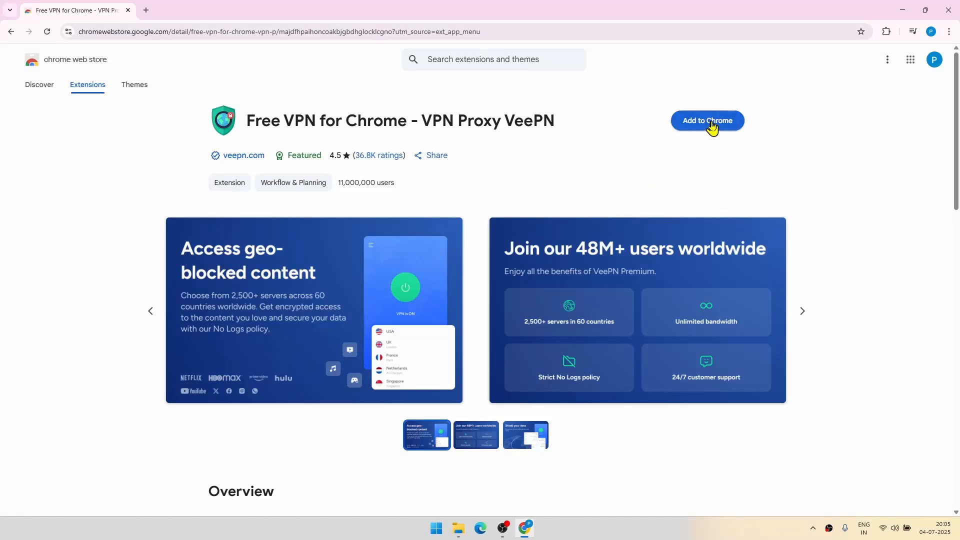
left_click(708, 121)
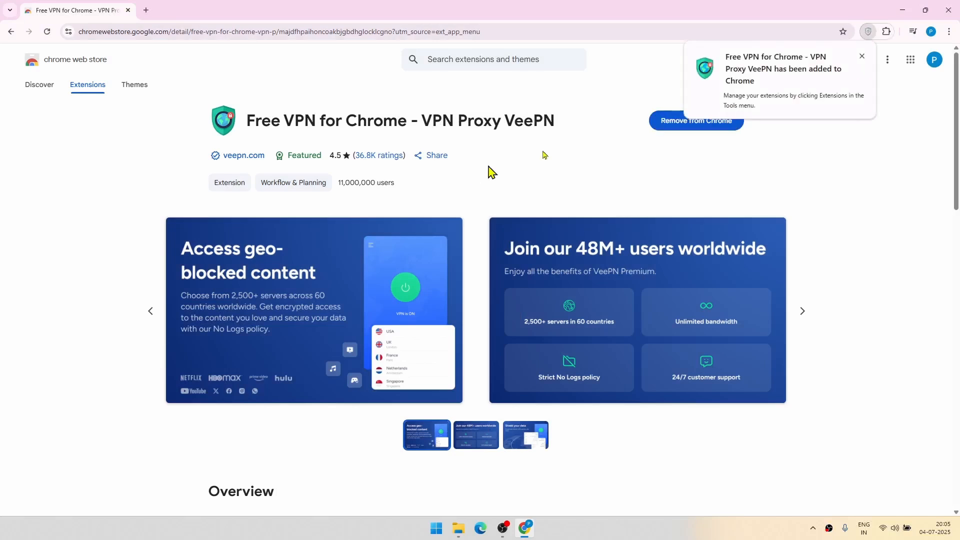
mouse_move(847, 89)
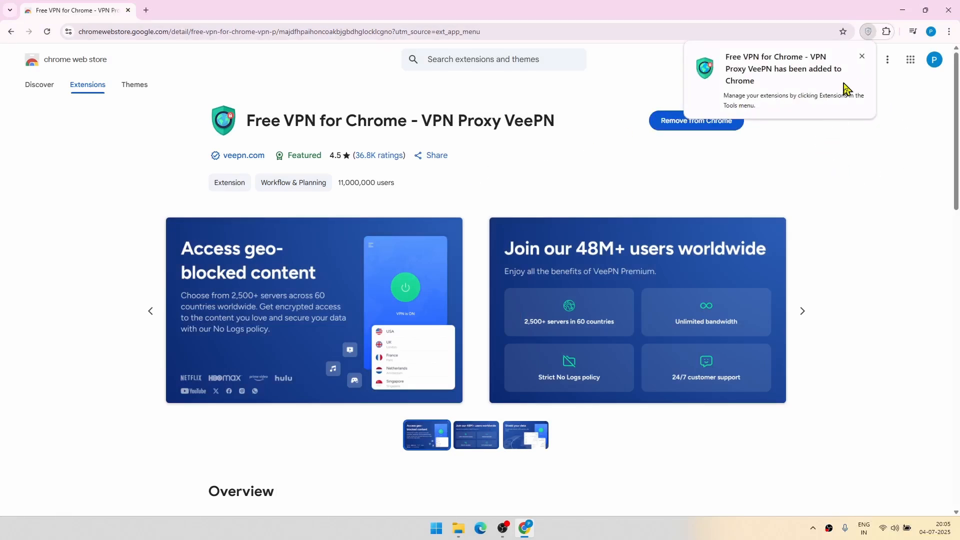
left_click(862, 56)
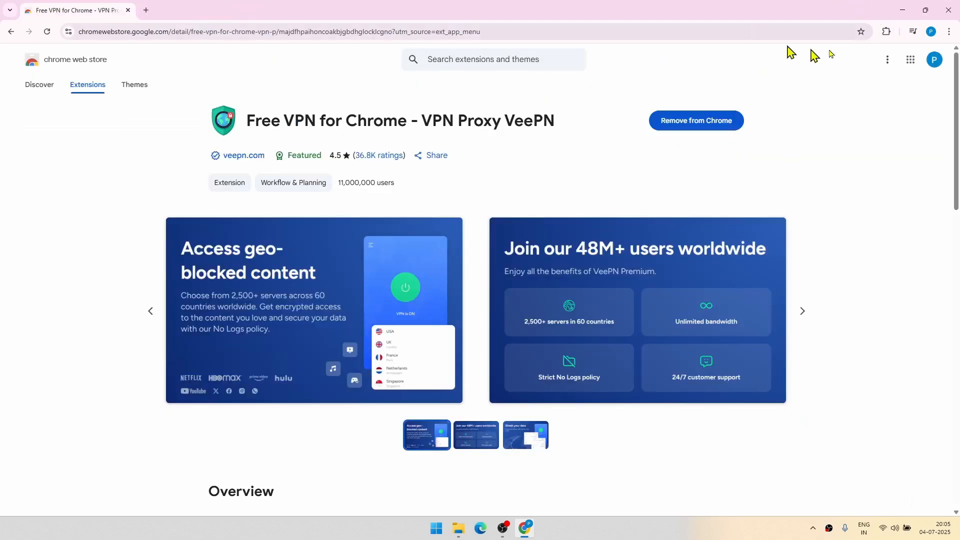
mouse_move(875, 98)
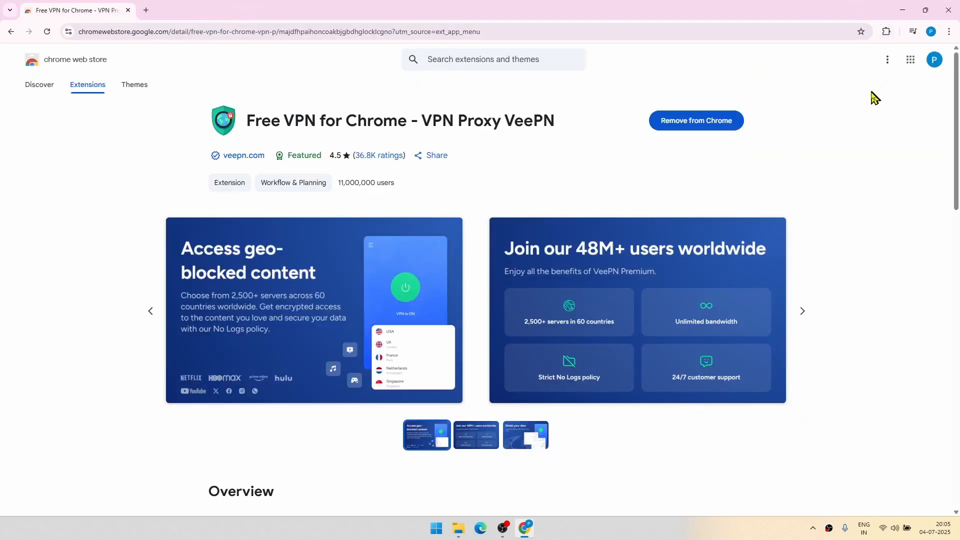
mouse_move(886, 32)
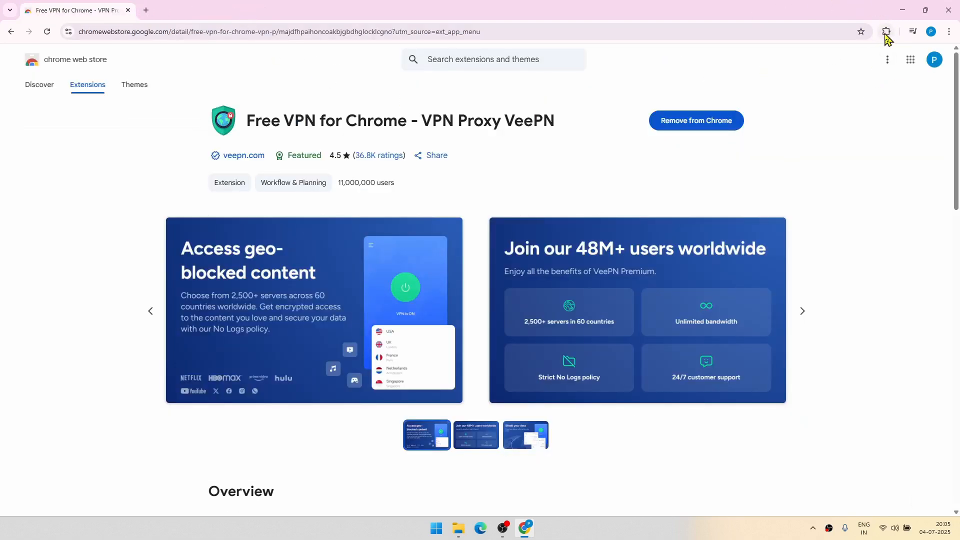
mouse_move(886, 32)
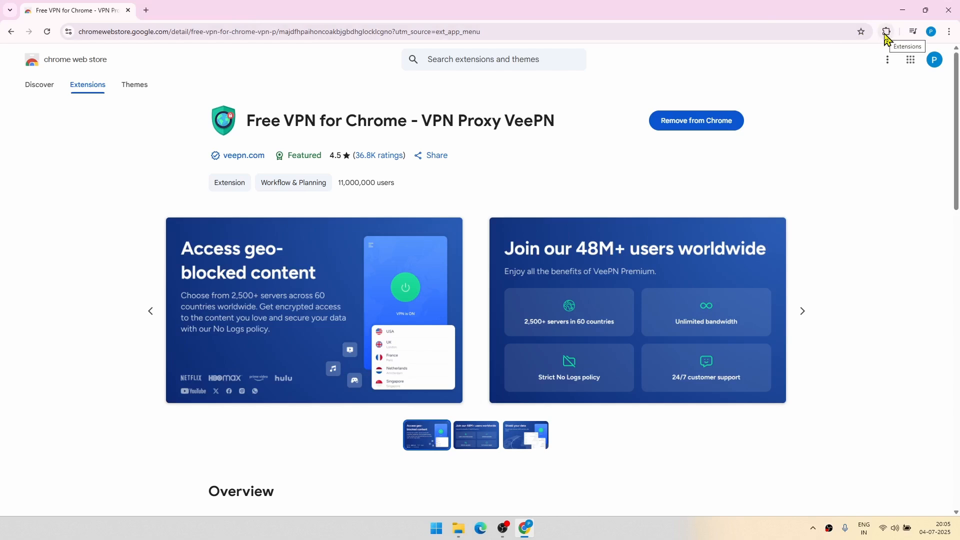
Show the installed extensions list with Free VPN for Chrome present.
left_click(886, 31)
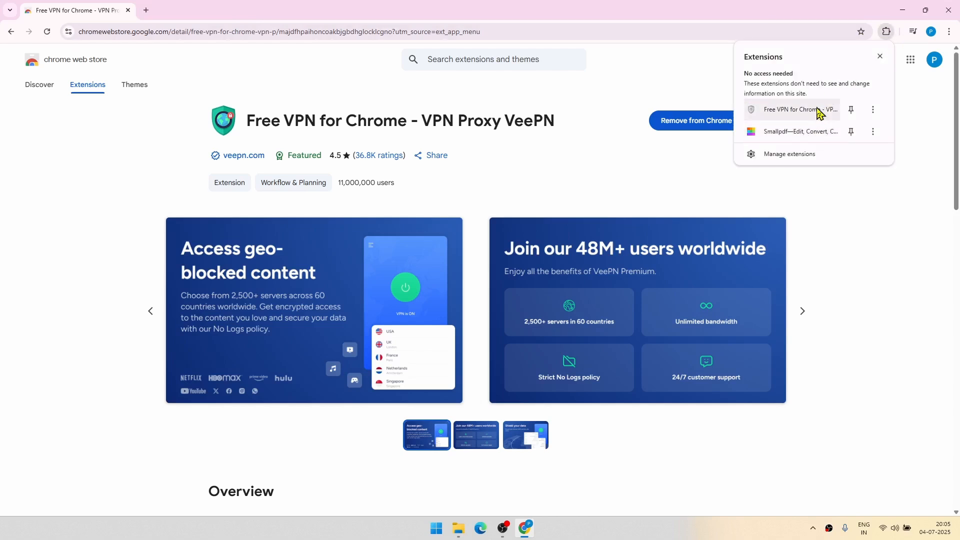
mouse_move(851, 110)
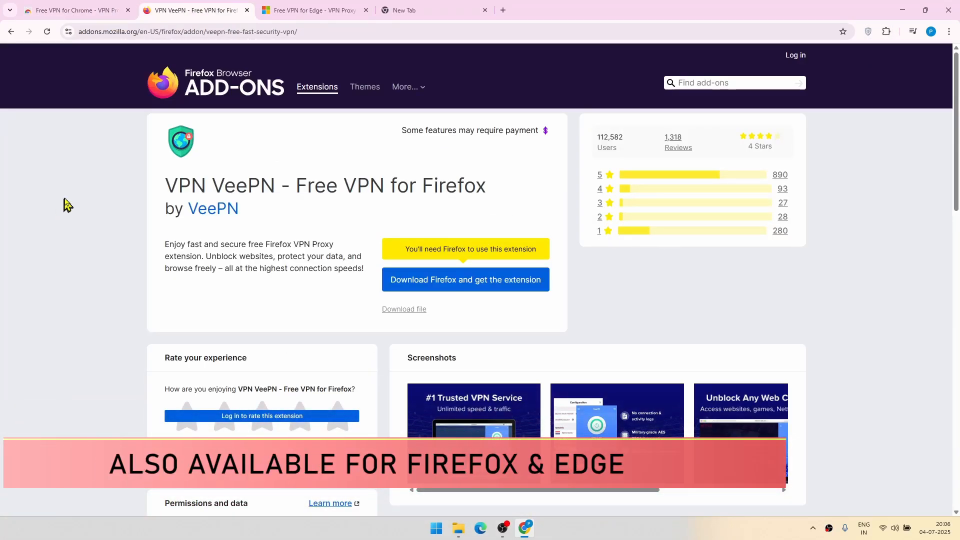
mouse_move(73, 197)
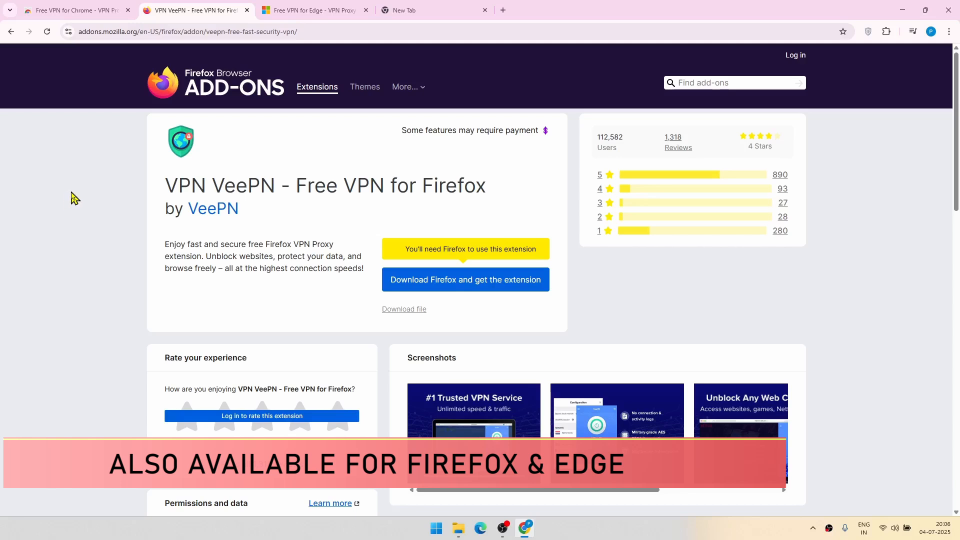
mouse_move(214, 93)
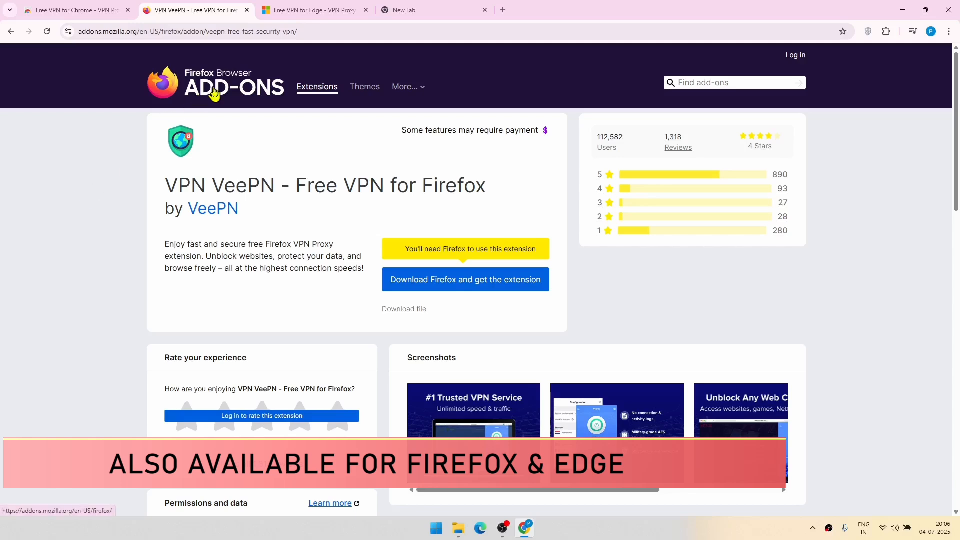
mouse_move(233, 176)
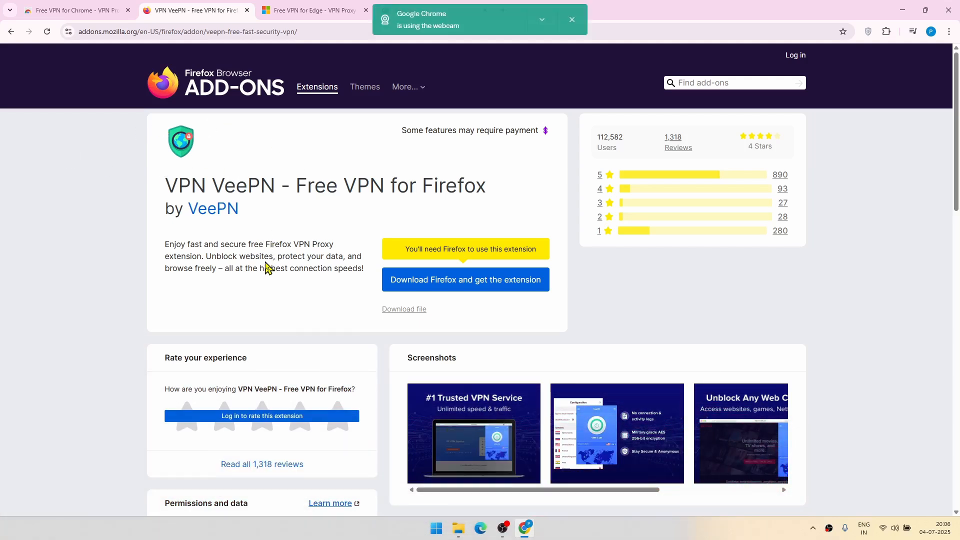
mouse_move(293, 283)
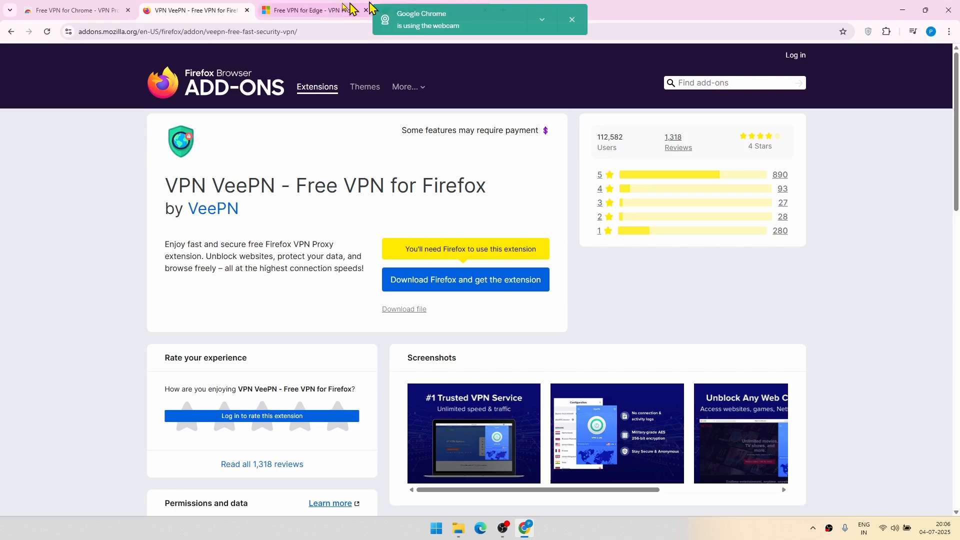
View the VeePN for Edge listing, then return to the Chrome Web Store page.
left_click(312, 10)
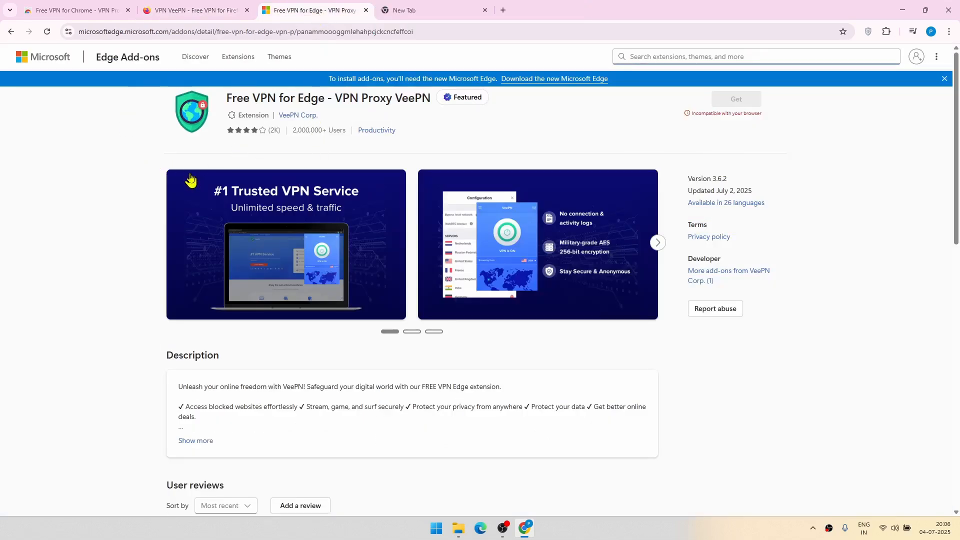
mouse_move(162, 124)
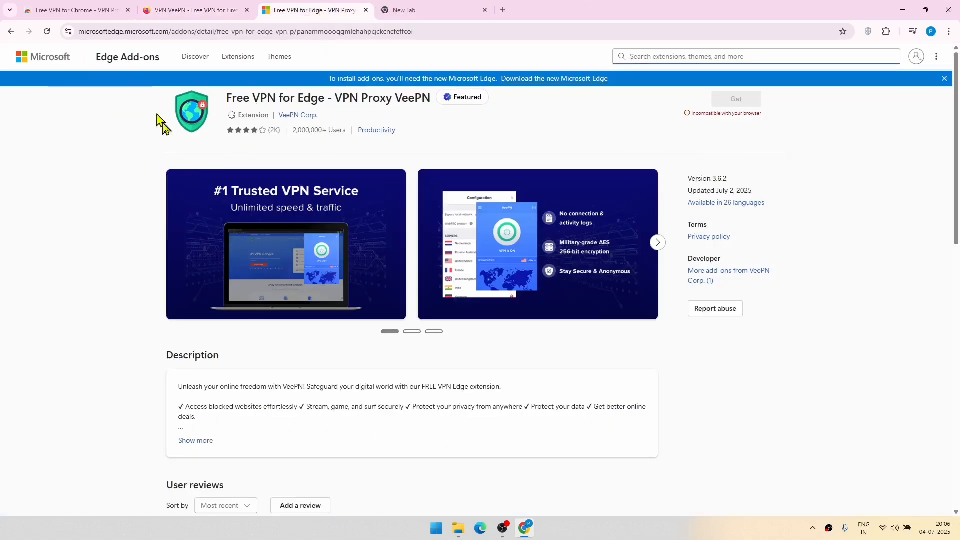
mouse_move(583, 297)
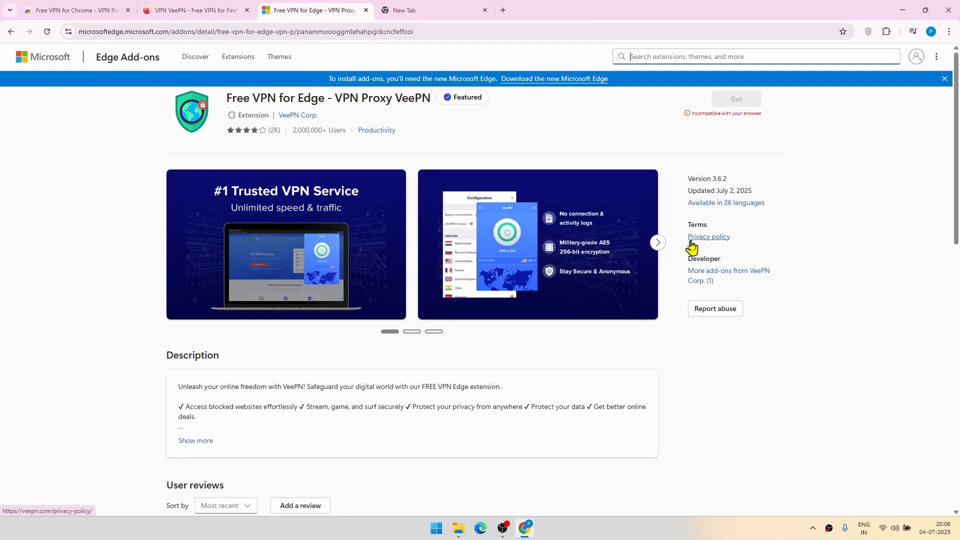
mouse_move(742, 99)
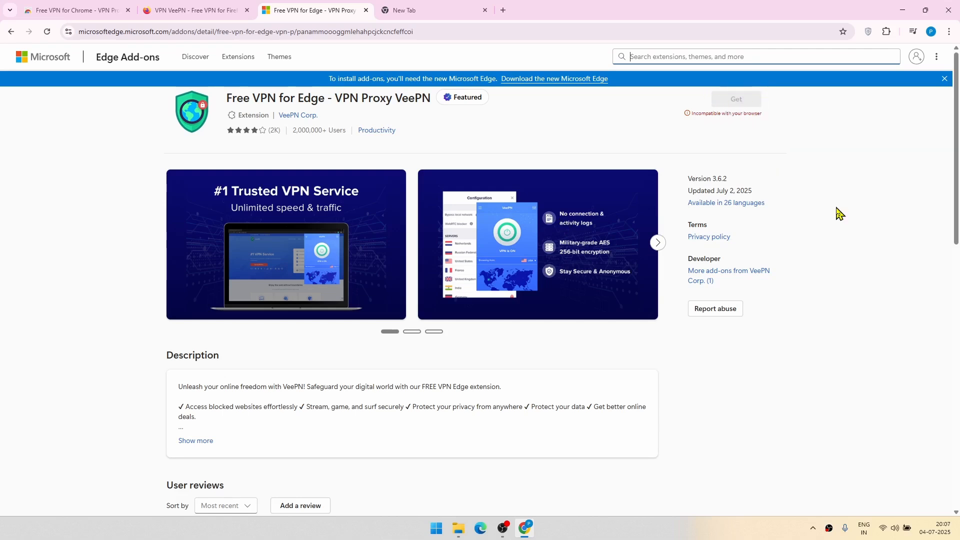
left_click(73, 10)
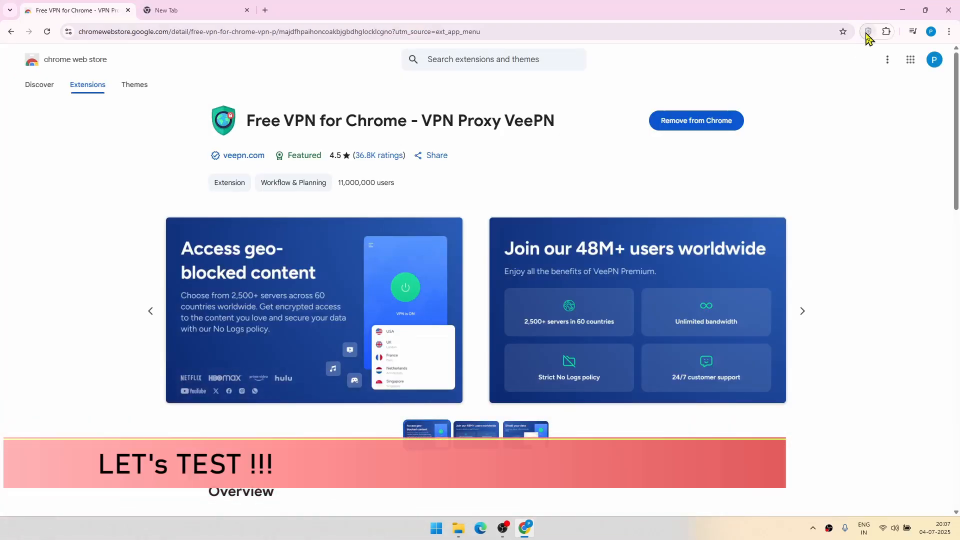
Launch VeePN from the toolbar and continue past its intro to the main panel.
left_click(868, 31)
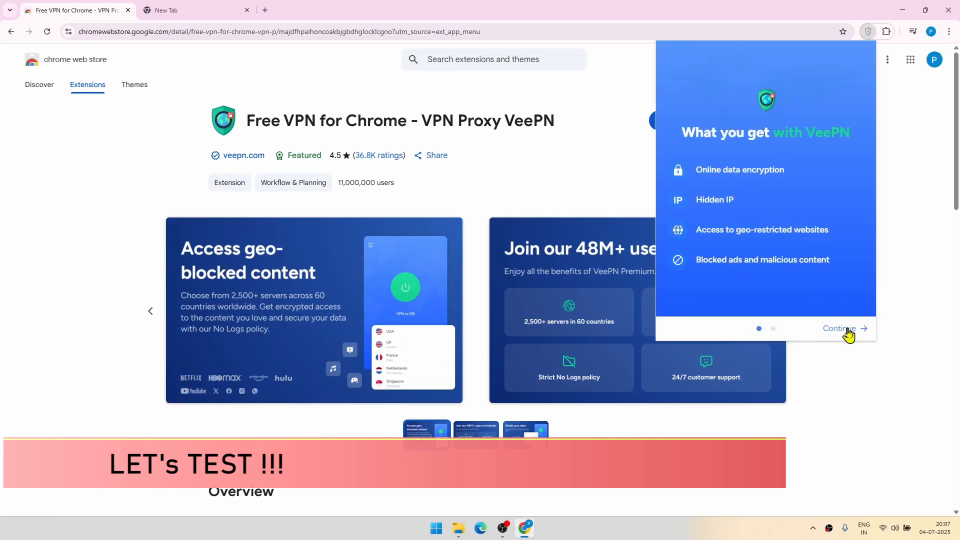
left_click(838, 328)
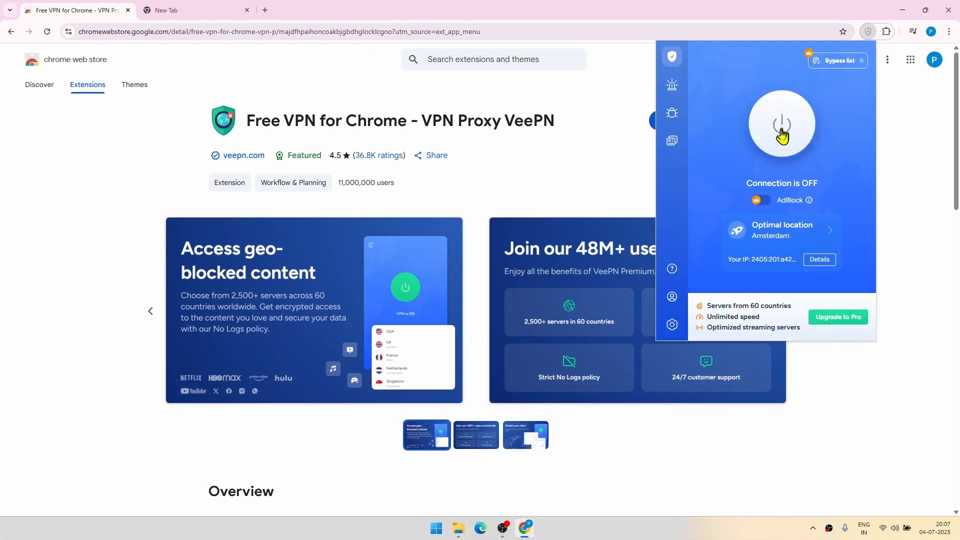
mouse_move(769, 133)
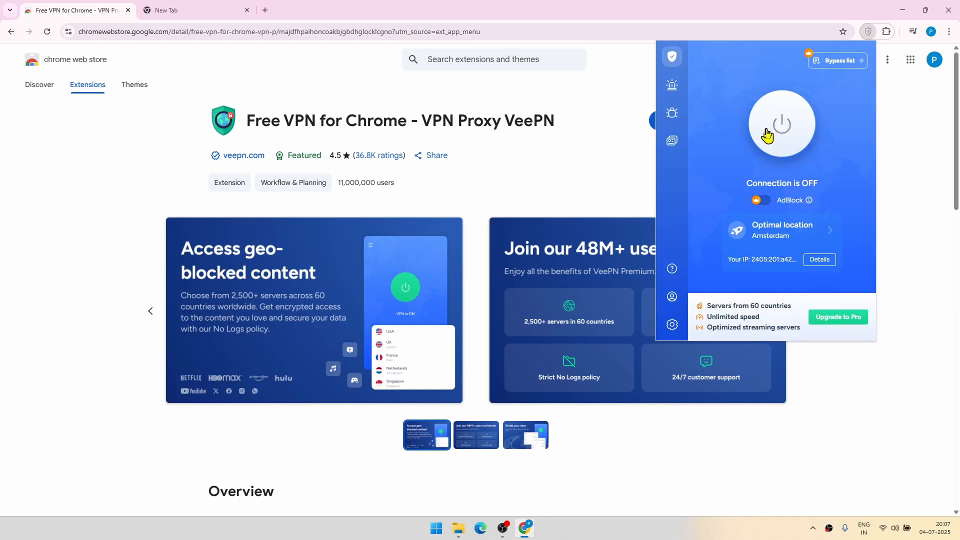
mouse_move(672, 300)
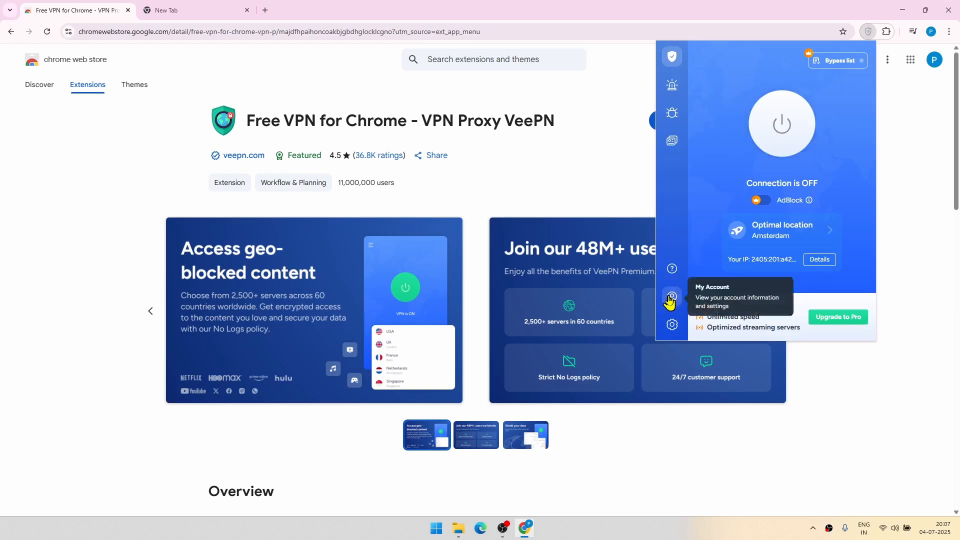
left_click(673, 298)
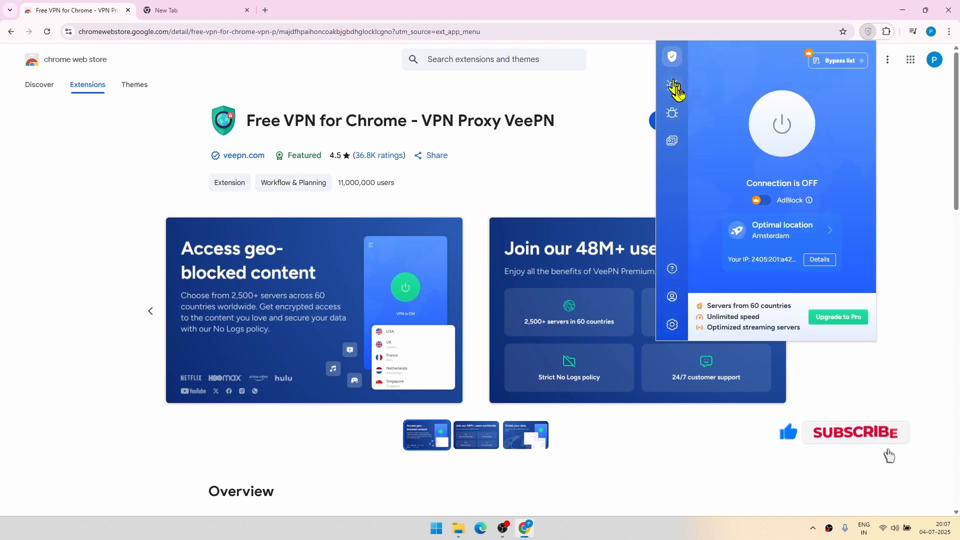
Switch the VPN connection on via Amsterdam and bring up the location choice.
left_click(782, 124)
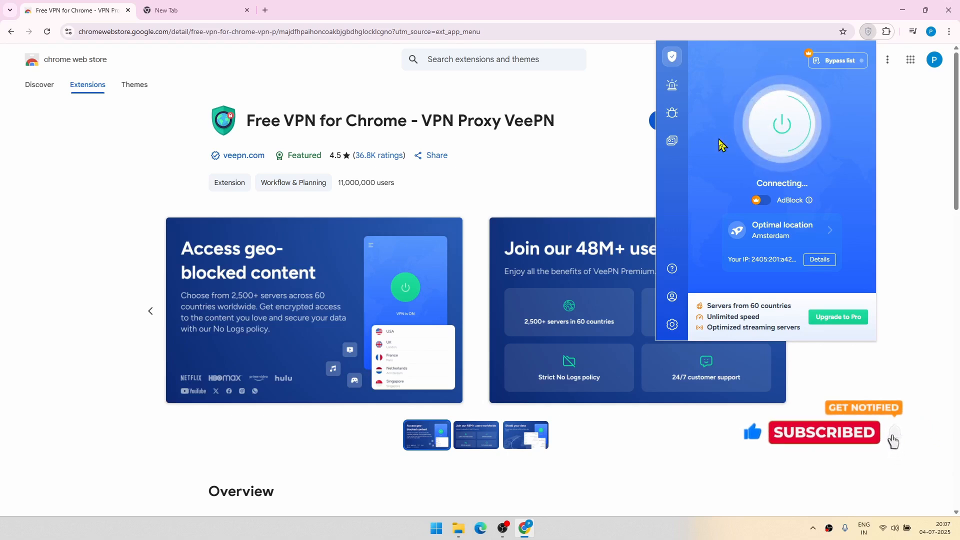
left_click(782, 124)
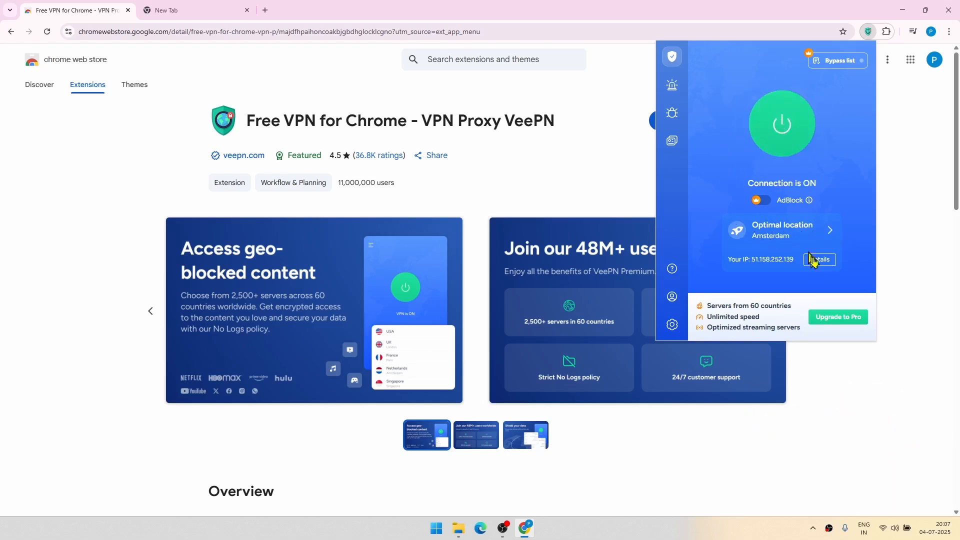
mouse_move(793, 238)
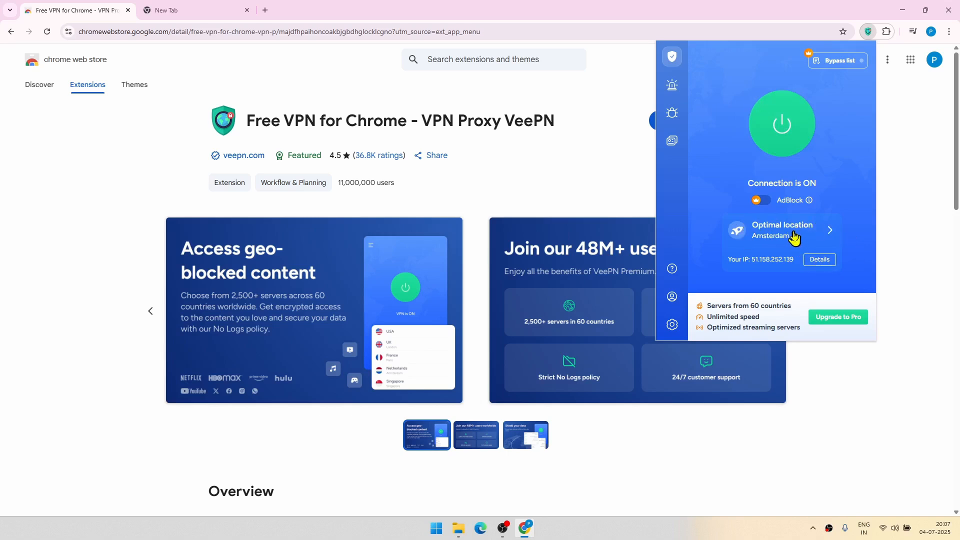
left_click(783, 230)
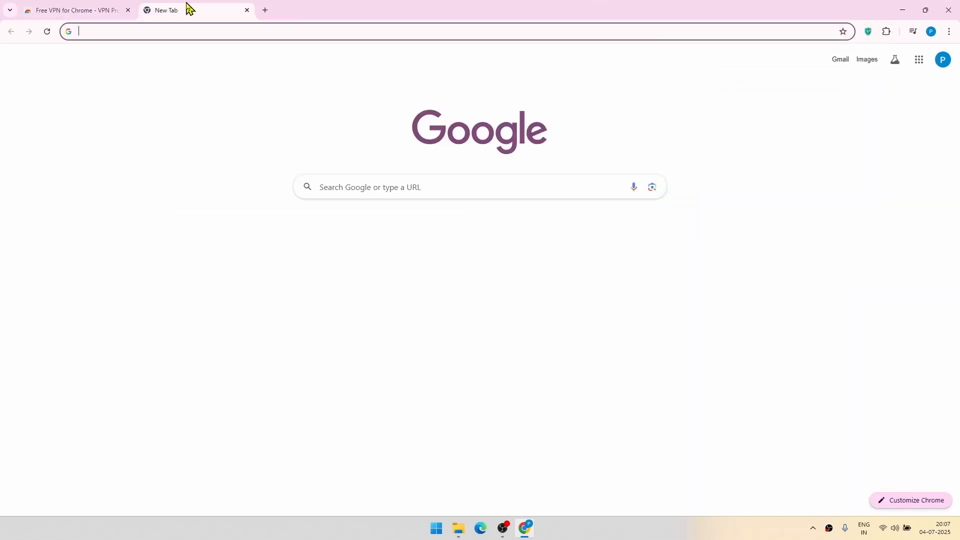
Visit whatismyipaddress.com to see the current IP located in Amsterdam, Netherlands.
type("h")
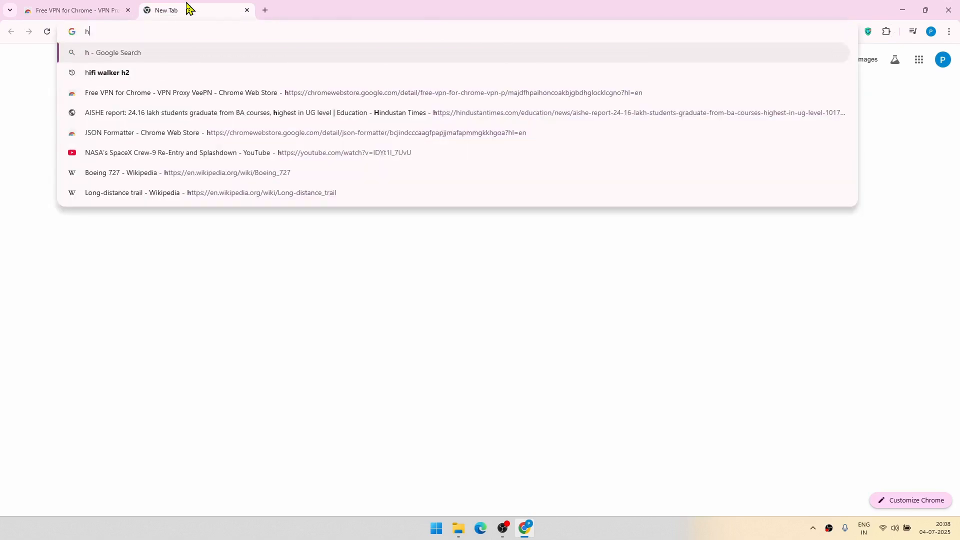
type("what i")
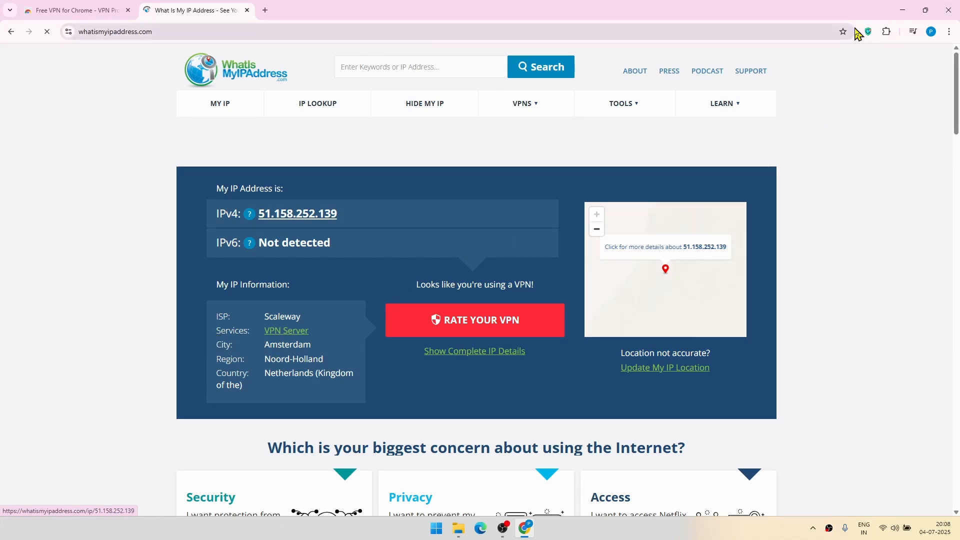
Browse VeePN's location list from free France, UK and USA down to locked premium ones.
left_click(868, 31)
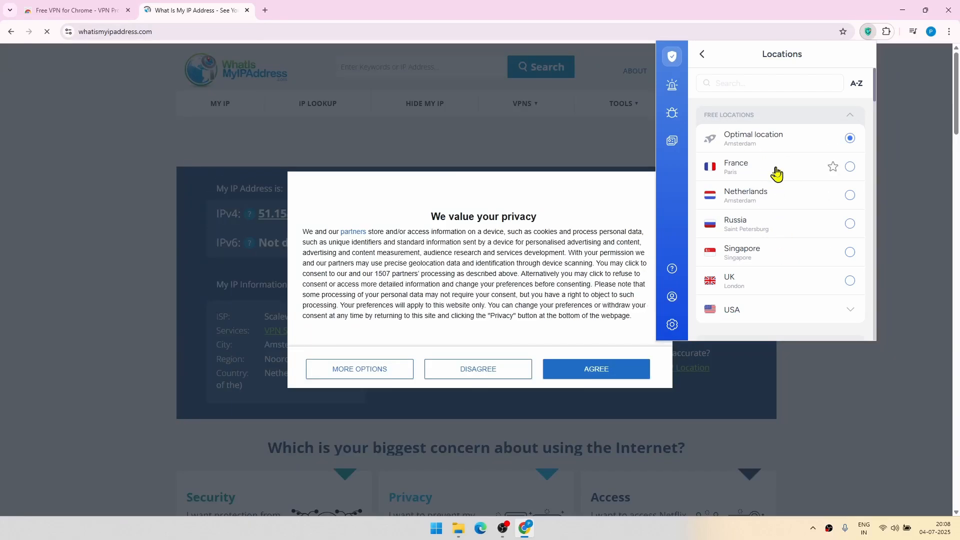
mouse_move(778, 210)
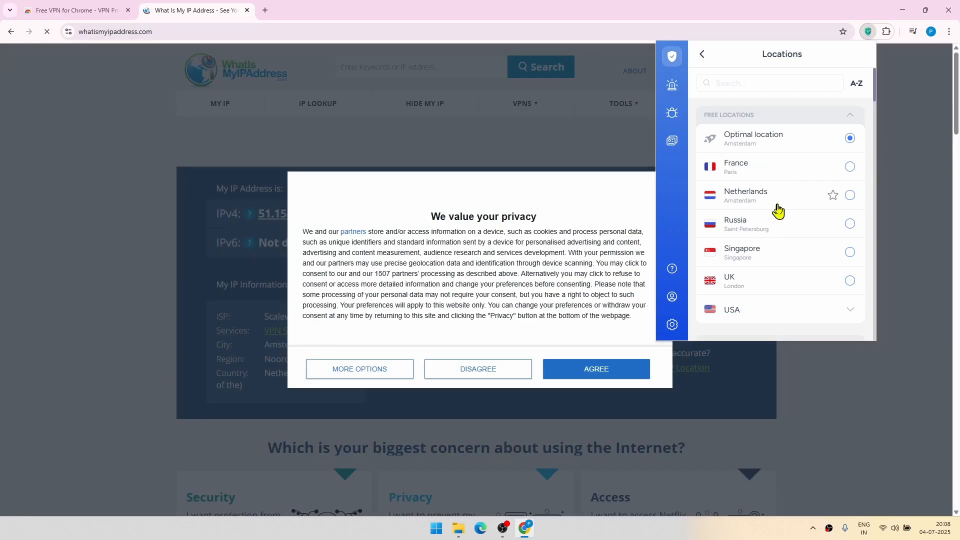
scroll("down", 3)
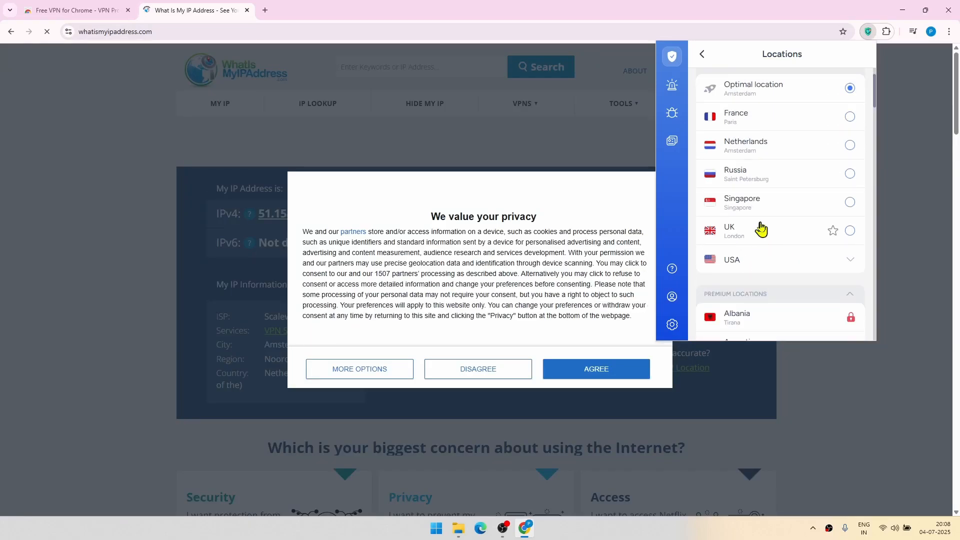
scroll("down", 3)
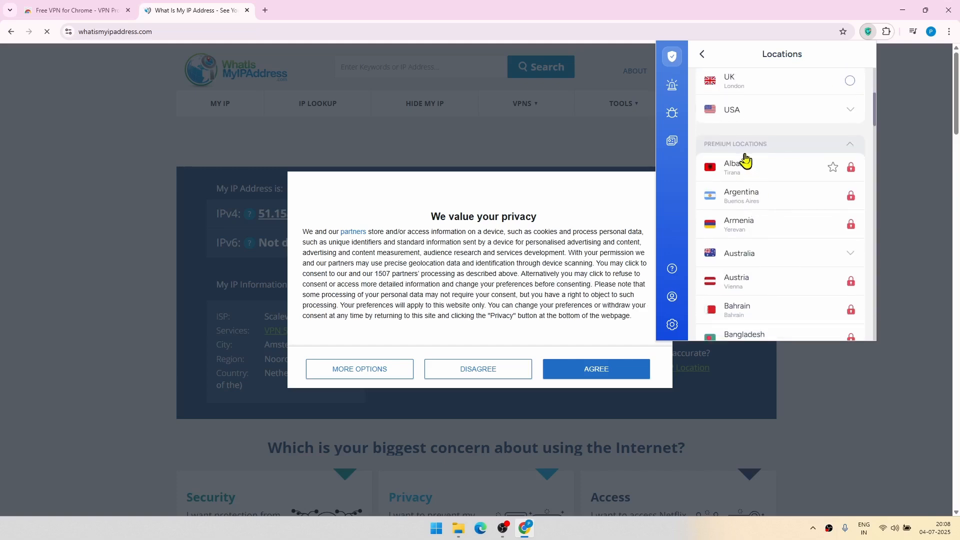
scroll("down", 3)
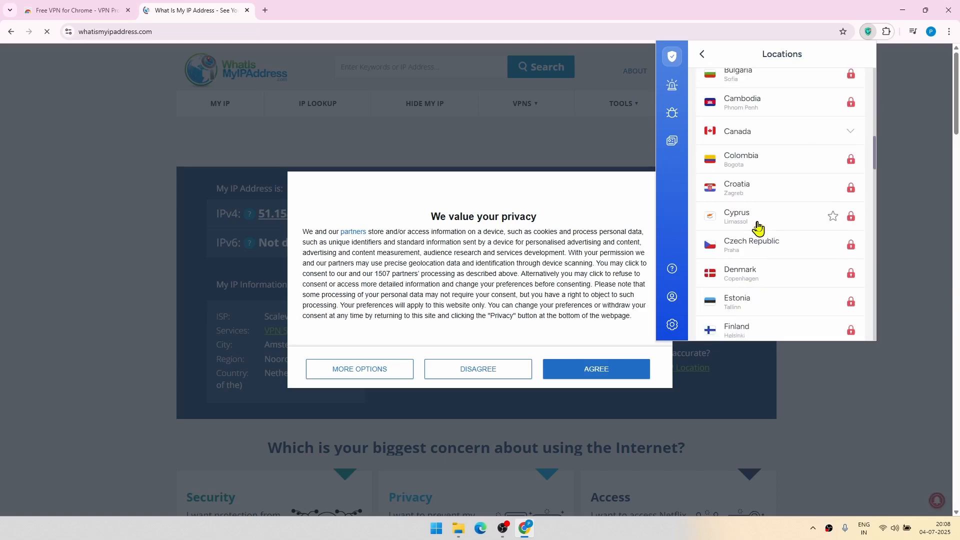
scroll("down", 3)
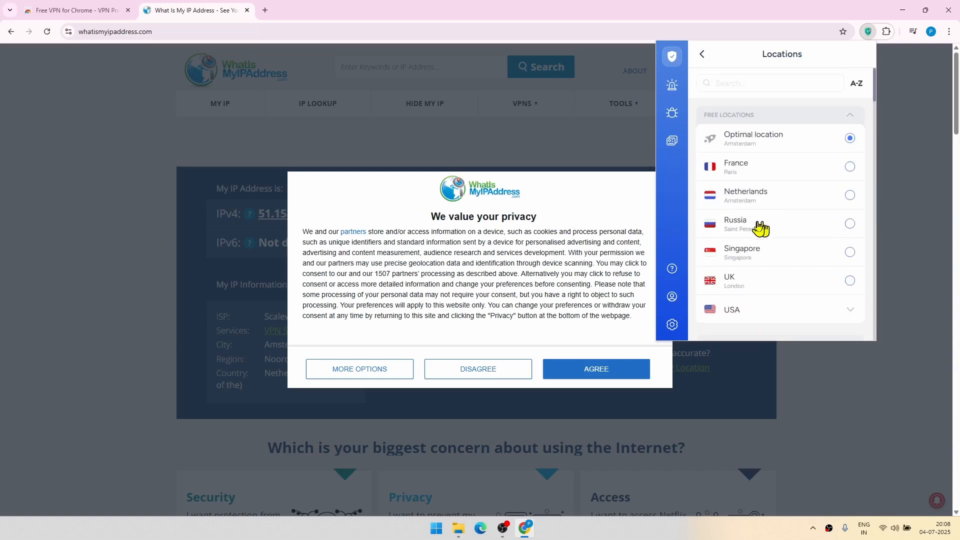
scroll("down", 3)
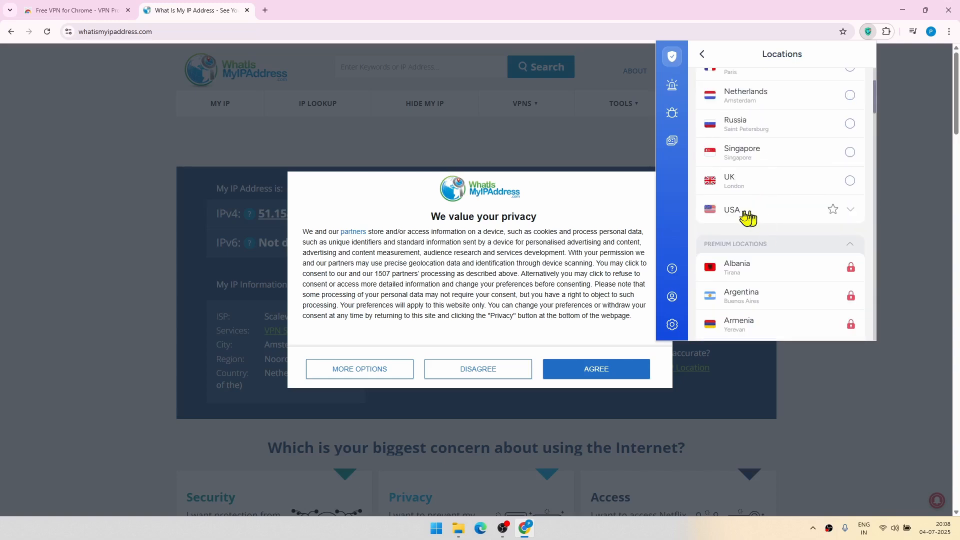
Connect to USA Virginia and confirm IP 135.148.103.16 in Reston on WhatIsMyIPAddress.
left_click(733, 209)
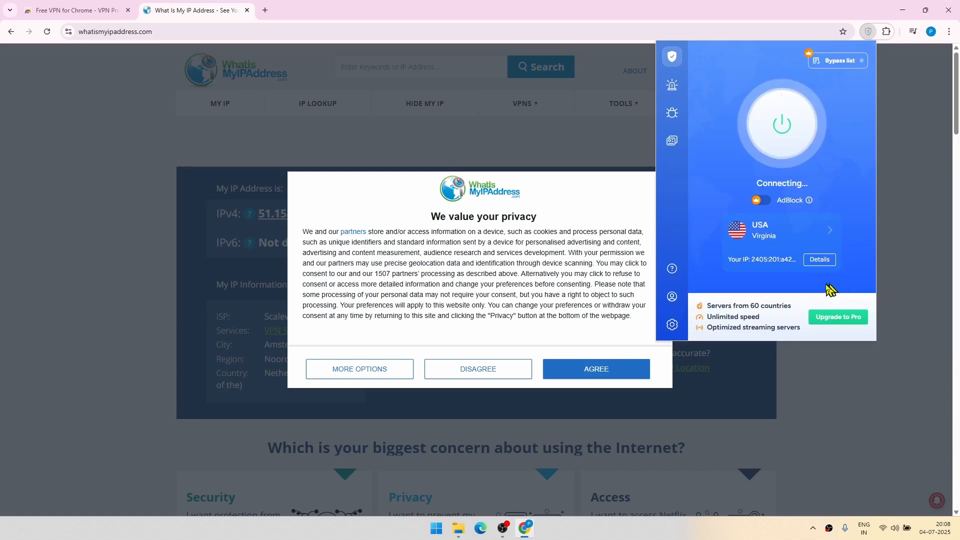
mouse_move(726, 282)
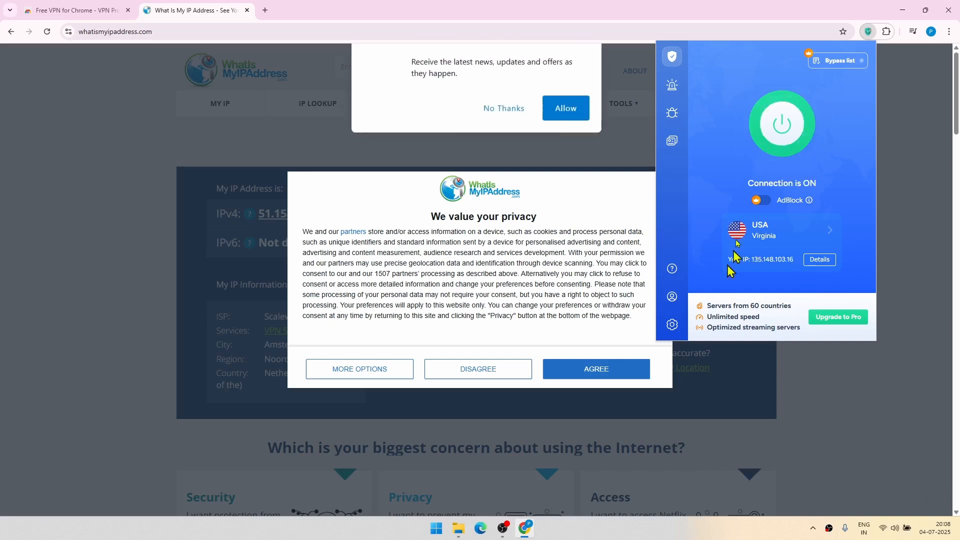
mouse_move(484, 144)
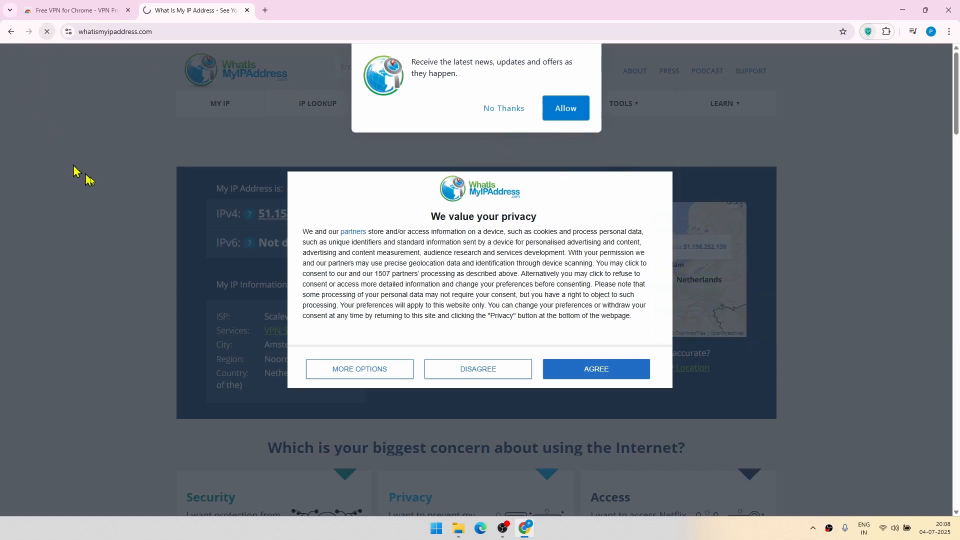
left_click(594, 369)
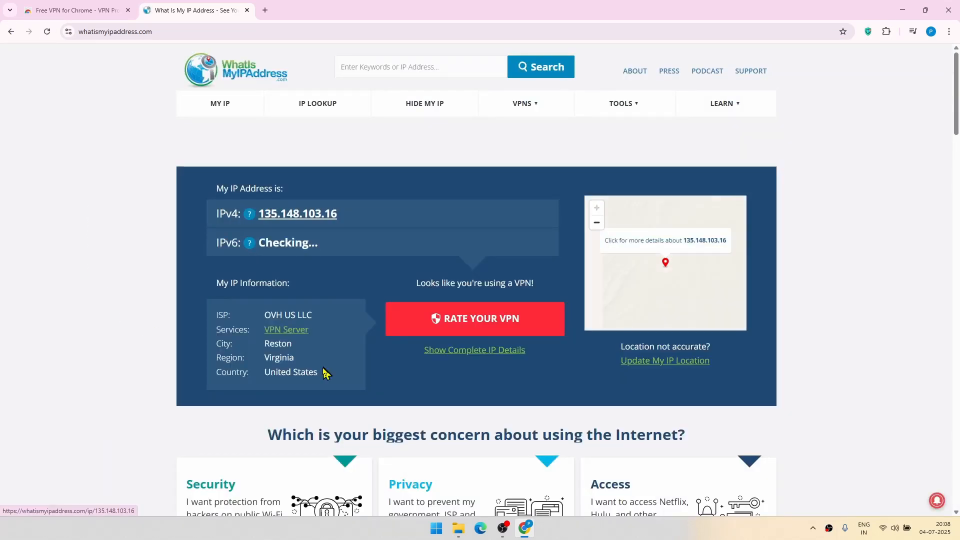
double_click(279, 359)
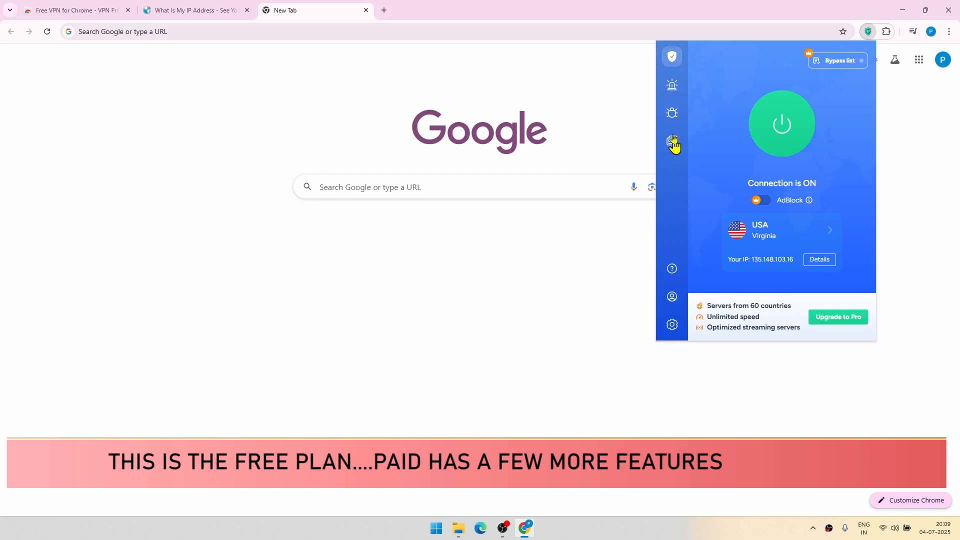
Look over Breach Alert, Antivirus and Alternative ID, then go to VeePN Settings.
left_click(671, 85)
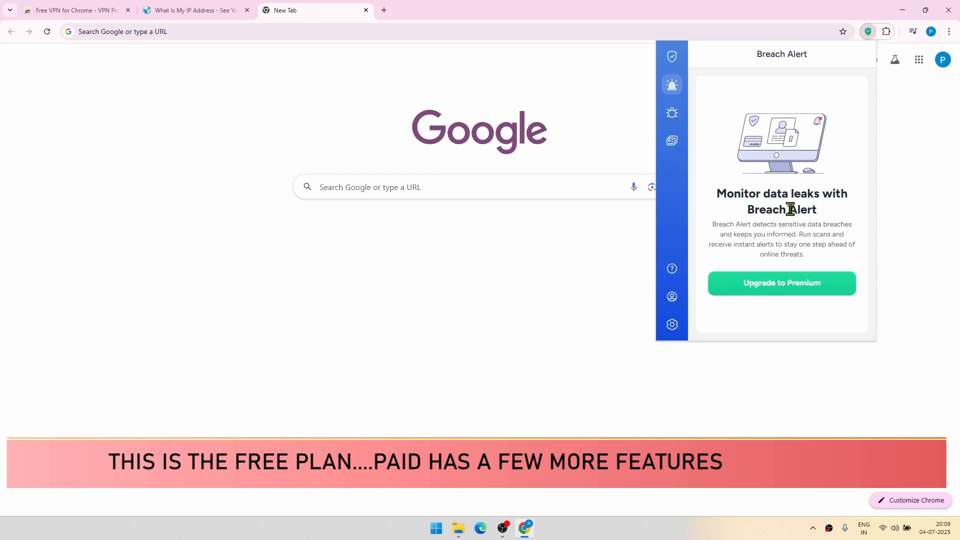
left_click(671, 113)
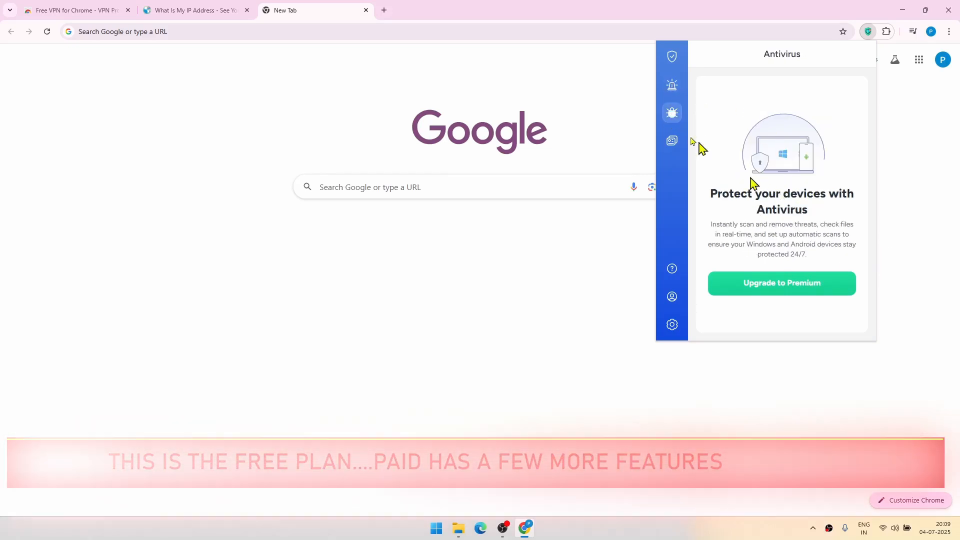
left_click(671, 142)
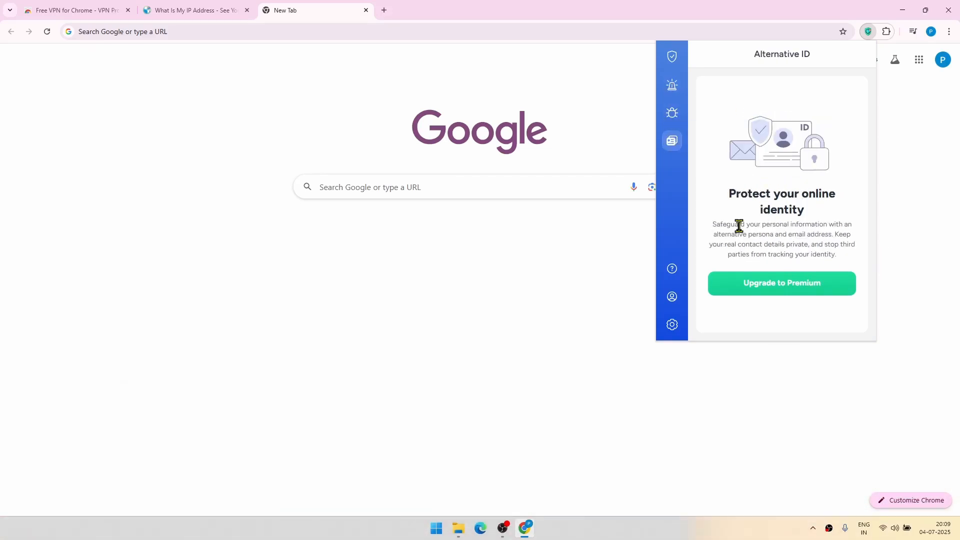
left_click(673, 325)
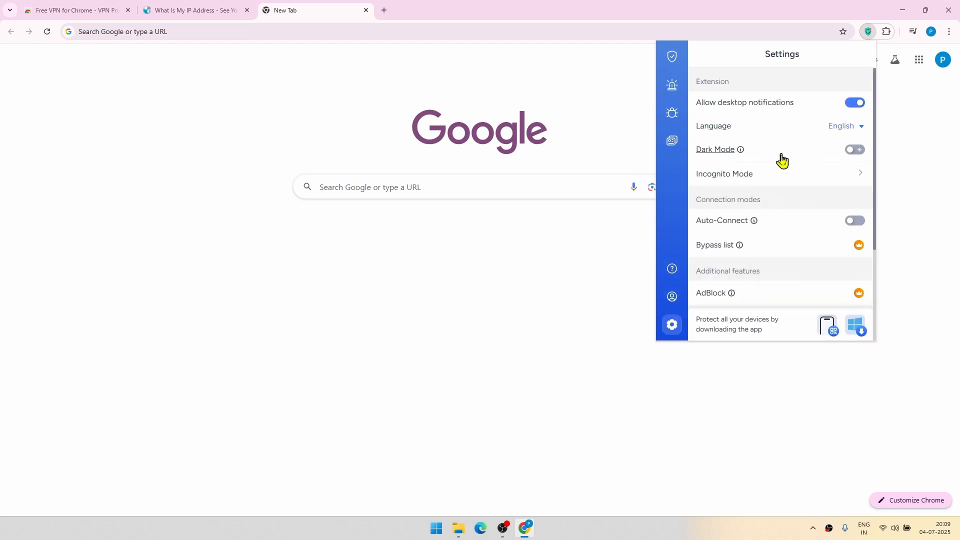
mouse_move(765, 249)
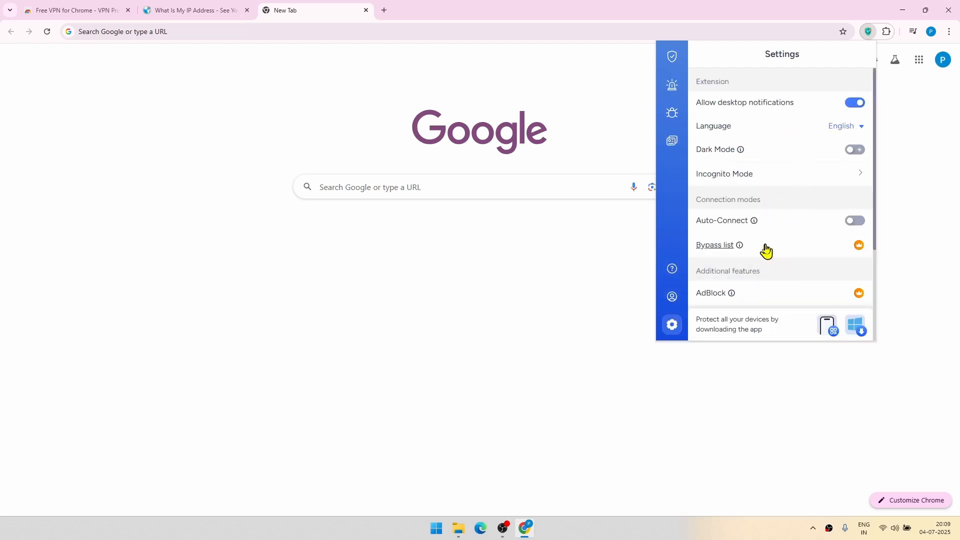
Switch the Auto-Connect toggle on in the VeePN Settings list.
scroll("down", 3)
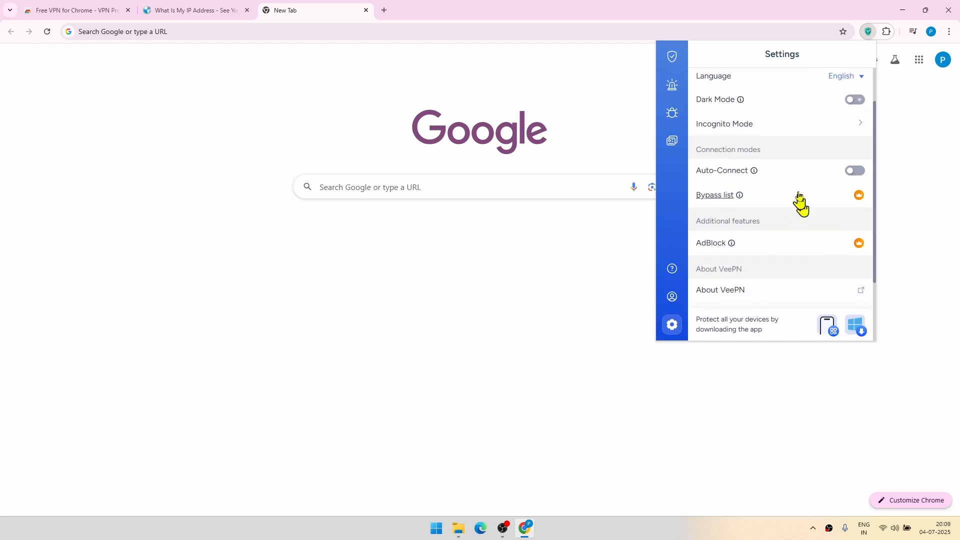
scroll("down", 3)
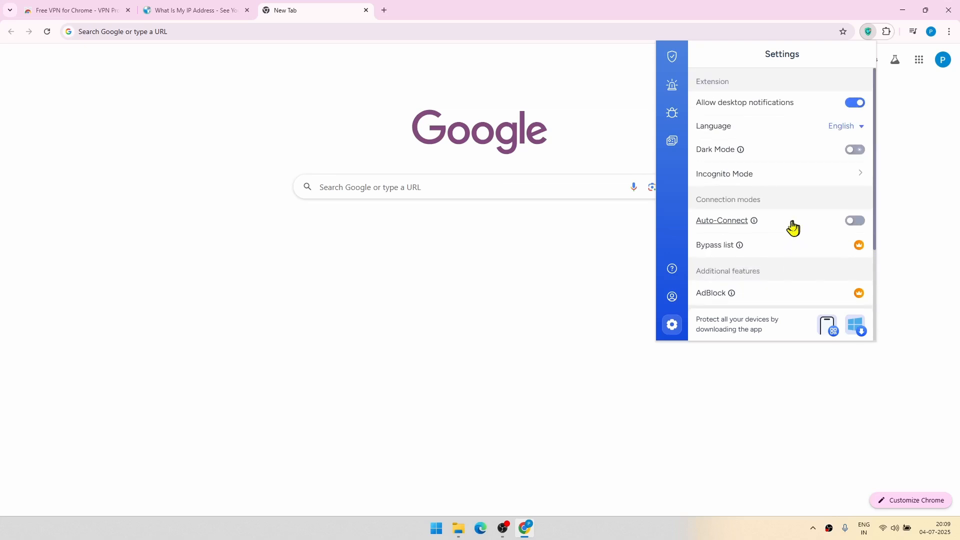
mouse_move(789, 228)
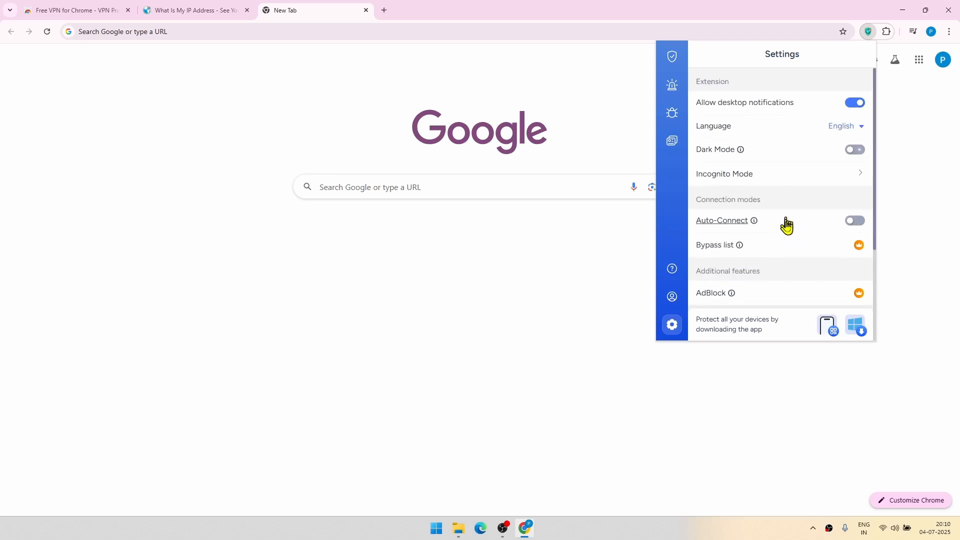
mouse_move(718, 230)
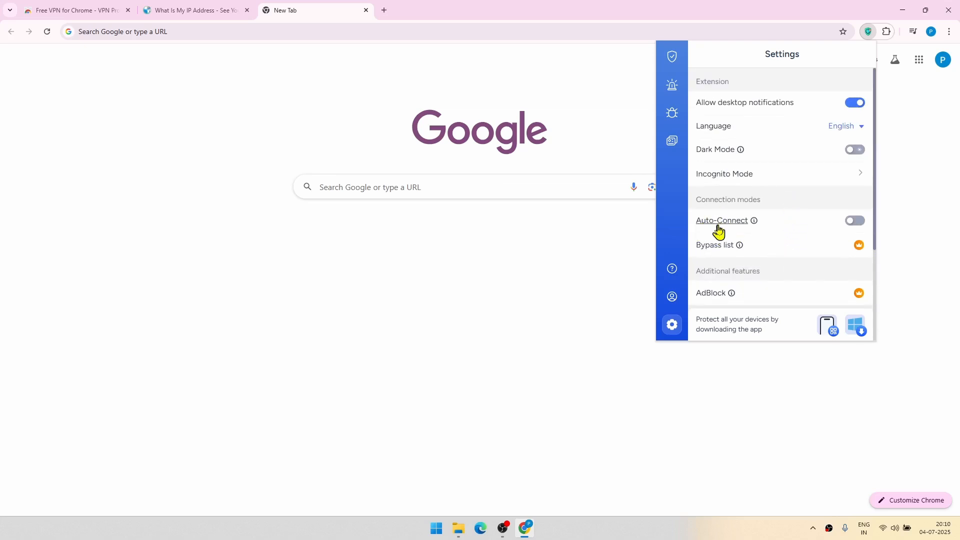
mouse_move(710, 228)
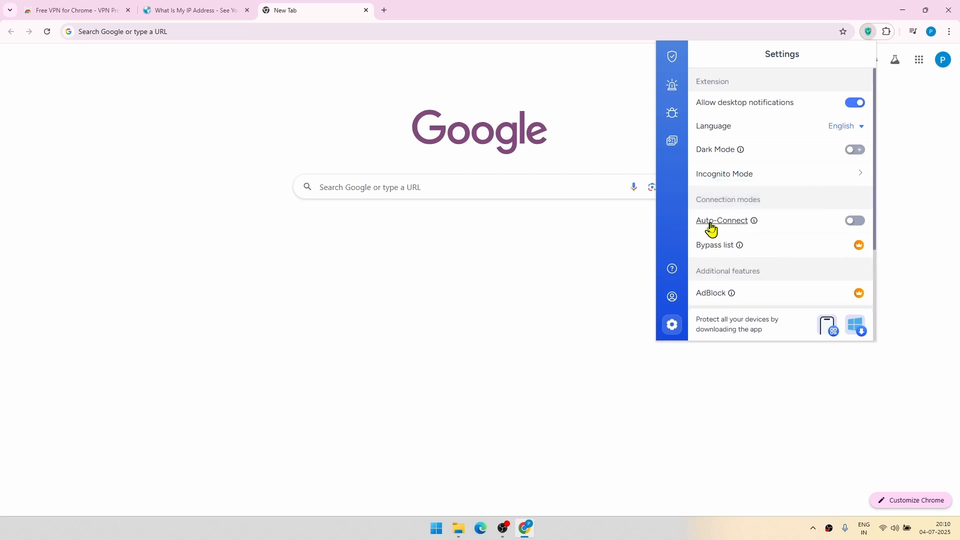
left_click(854, 220)
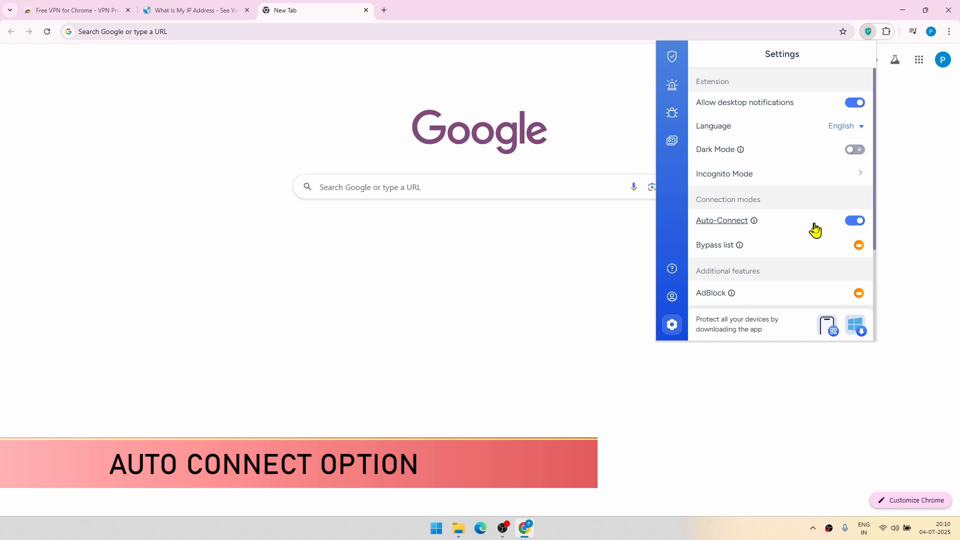
left_click(77, 10)
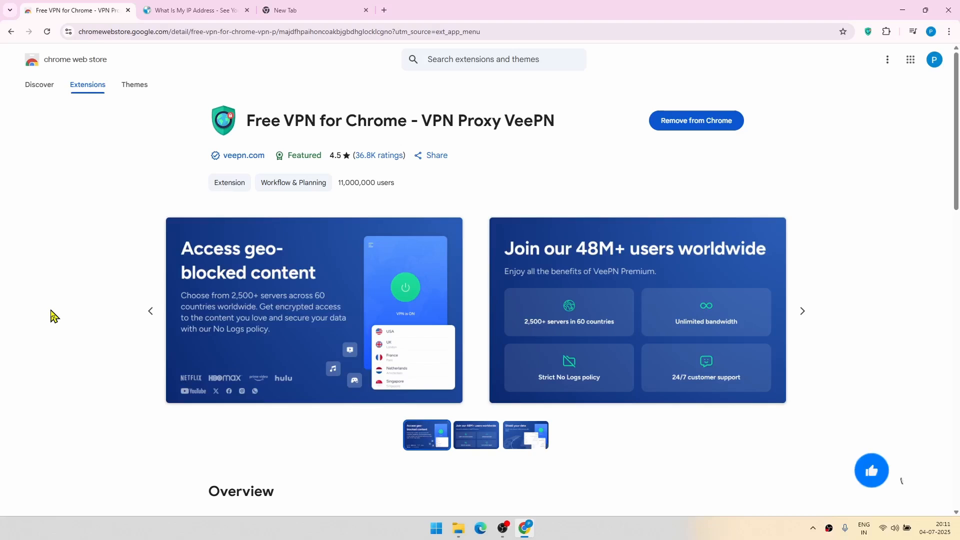
Return to the 'Free VPN for Chrome - VPN Proxy VeePN' Web Store listing.
left_click(871, 470)
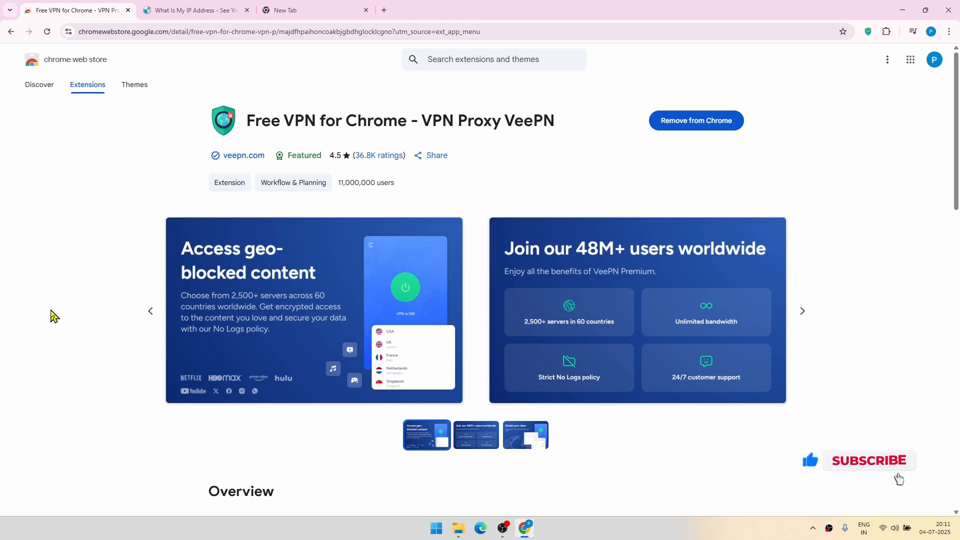
left_click(868, 460)
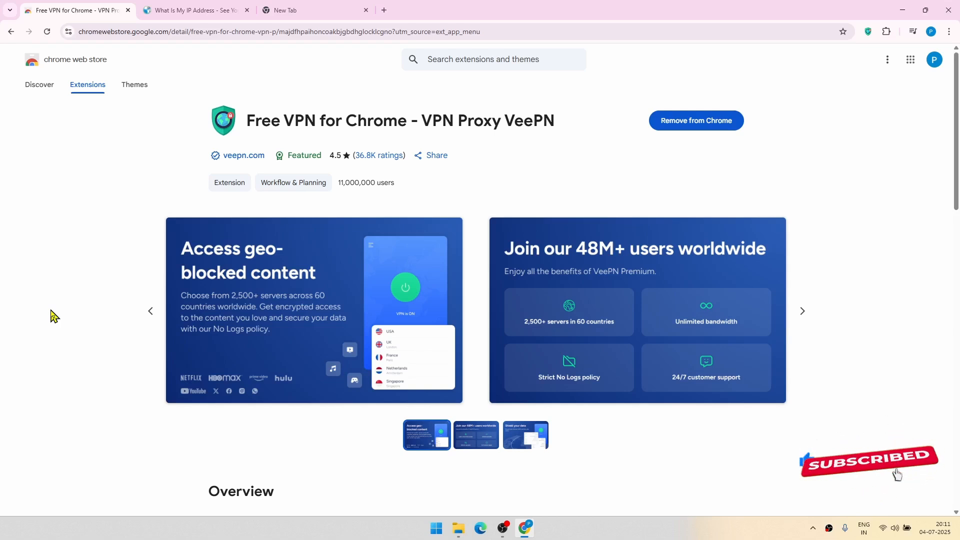